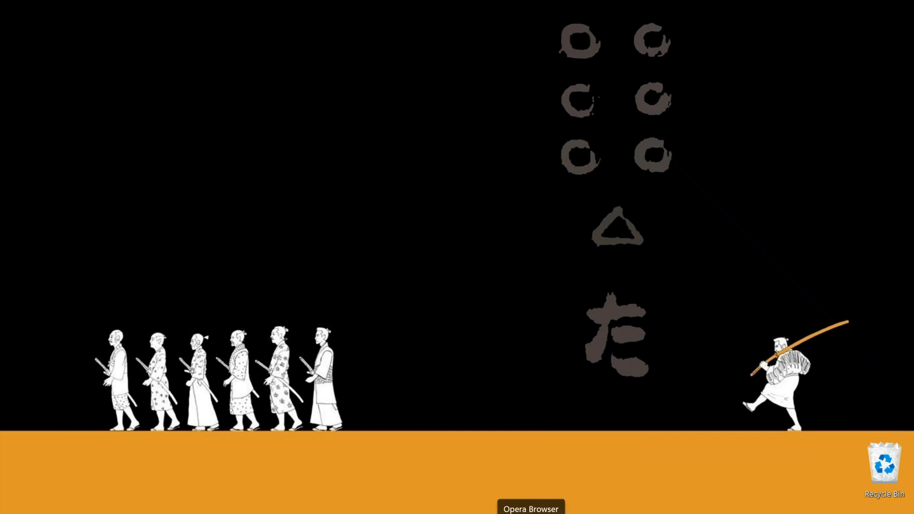
- Search 'coldfusion' in Opera and browse Adobe ColdFusion's Enterprise and Standard 2021 editions
left_click(530, 507)
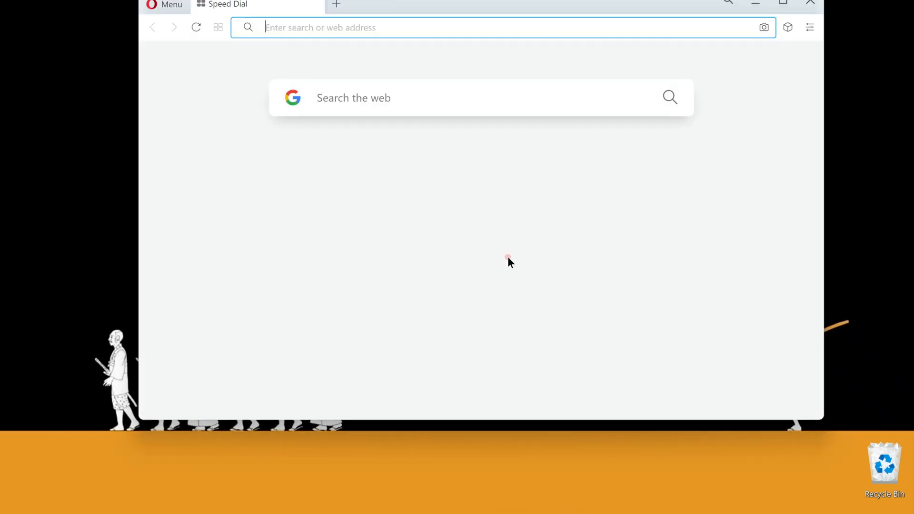
type("coldfusion-family.html")
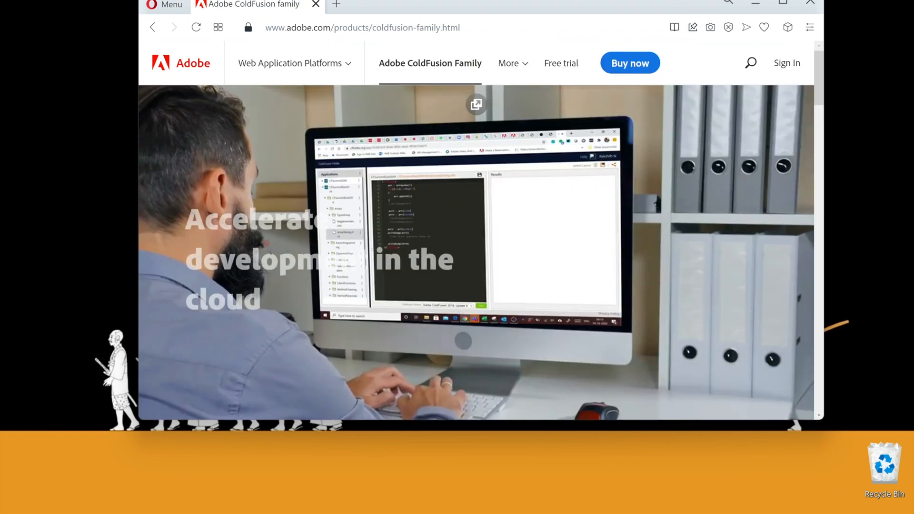
left_click(289, 63)
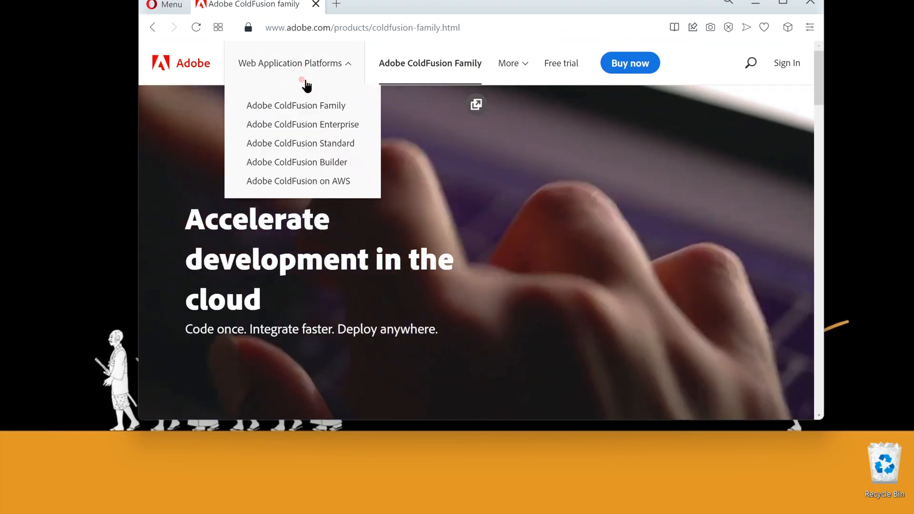
left_click(290, 63)
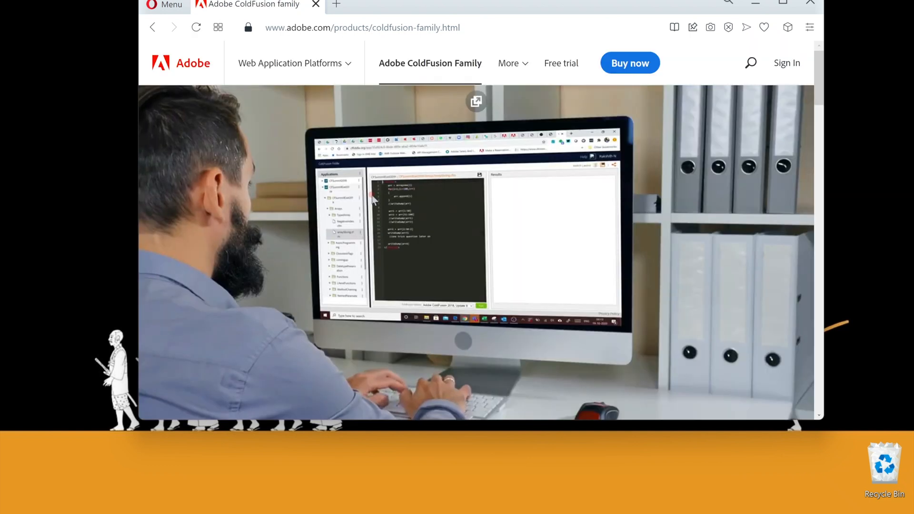
scroll("down", 3)
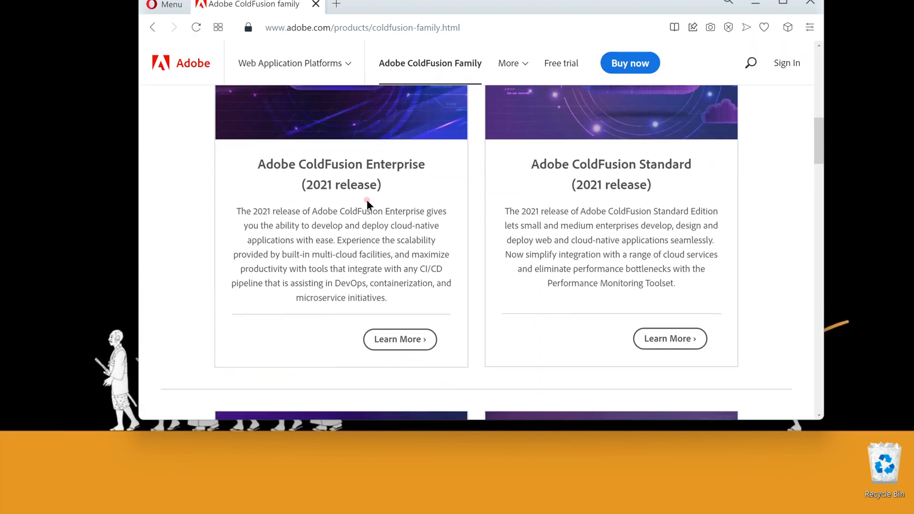
mouse_move(480, 140)
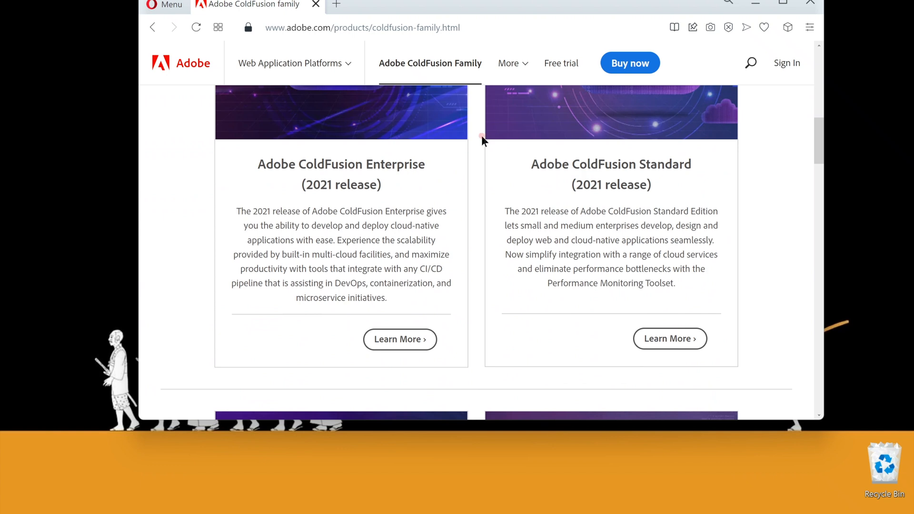
left_click(361, 26)
type("www.lucee.org")
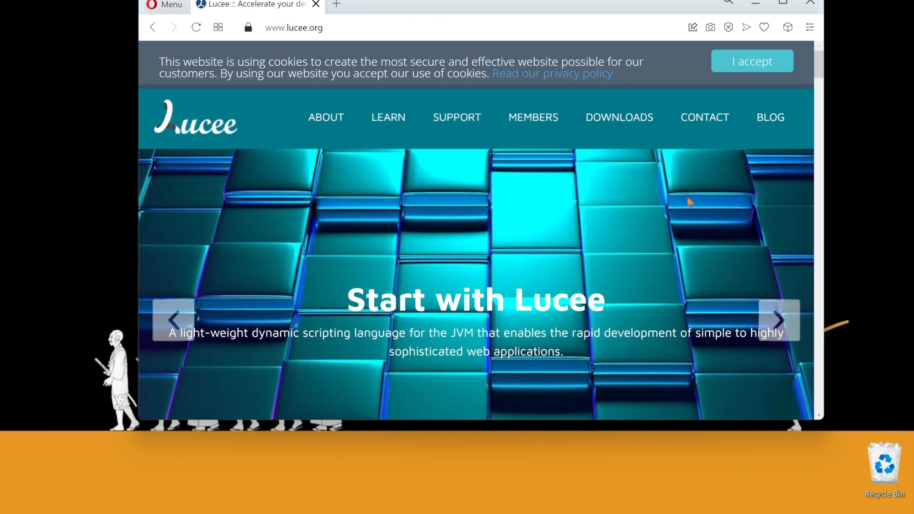
mouse_move(618, 118)
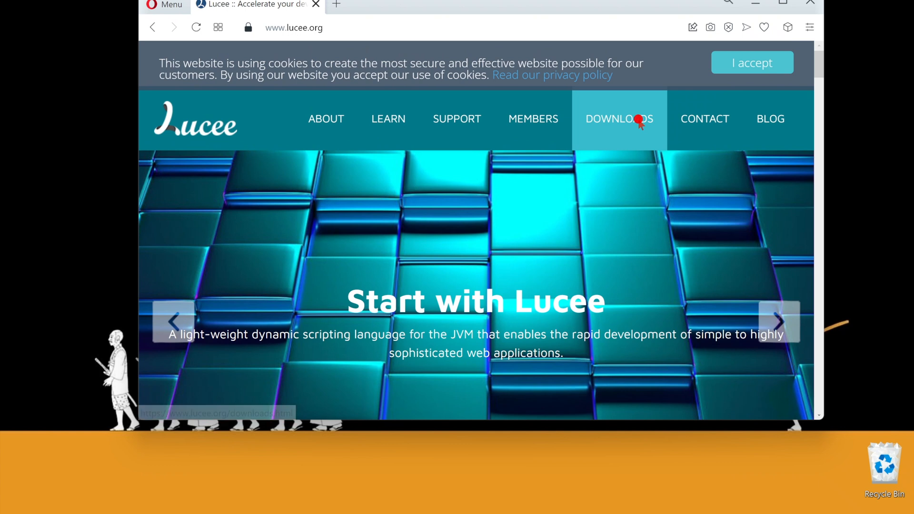
- Download the Express build of Lucee release 5.3.8.206 from lucee.org's downloads page
left_click(618, 119)
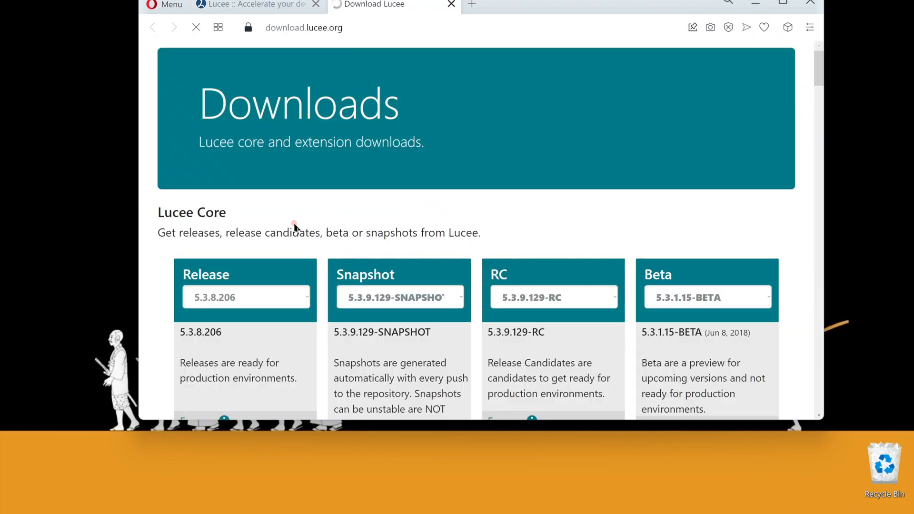
scroll("down", 3)
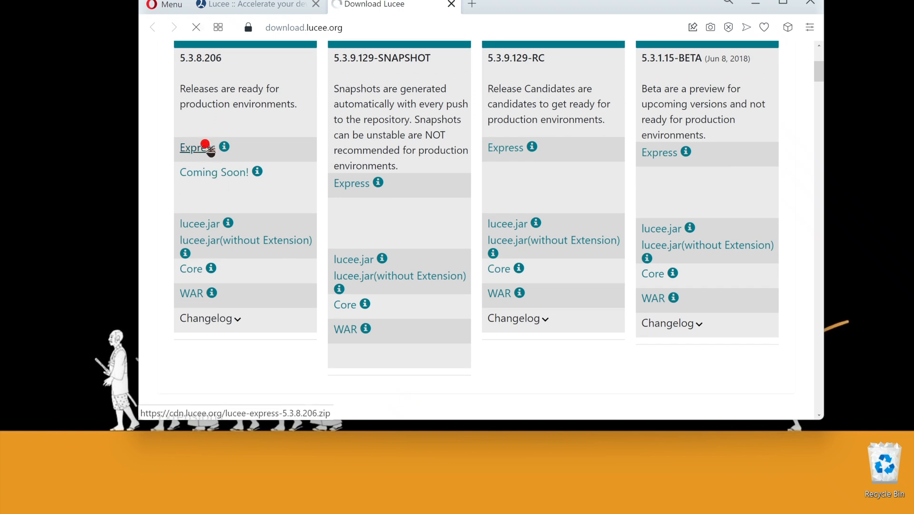
left_click(197, 147)
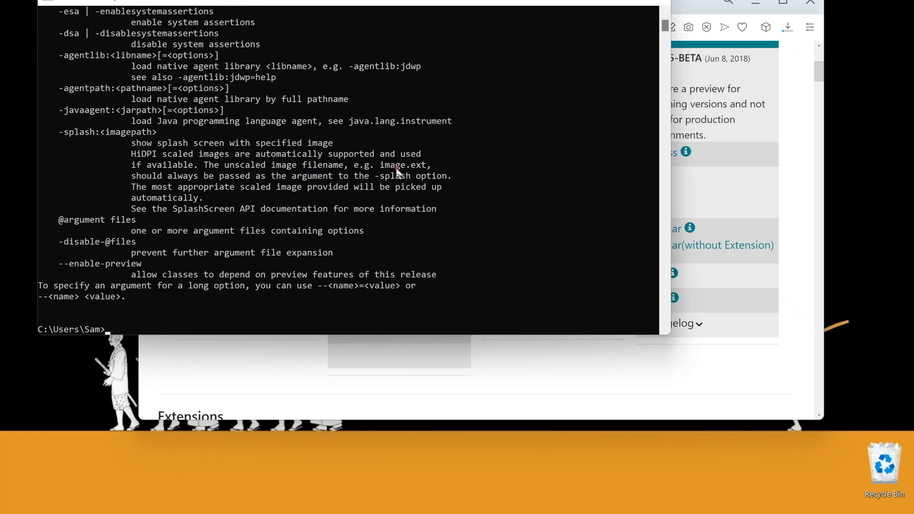
mouse_move(294, 162)
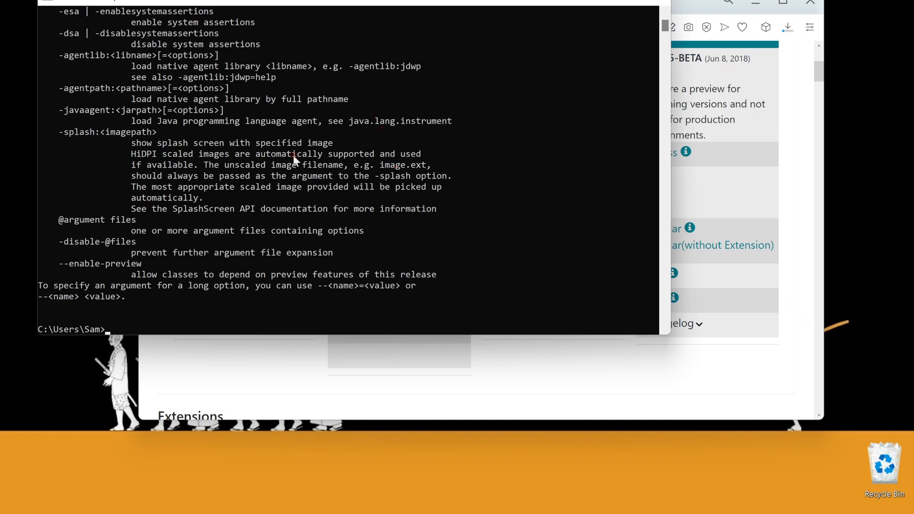
- Scroll through the java command's printed usage options in Command Prompt
scroll("down", 3)
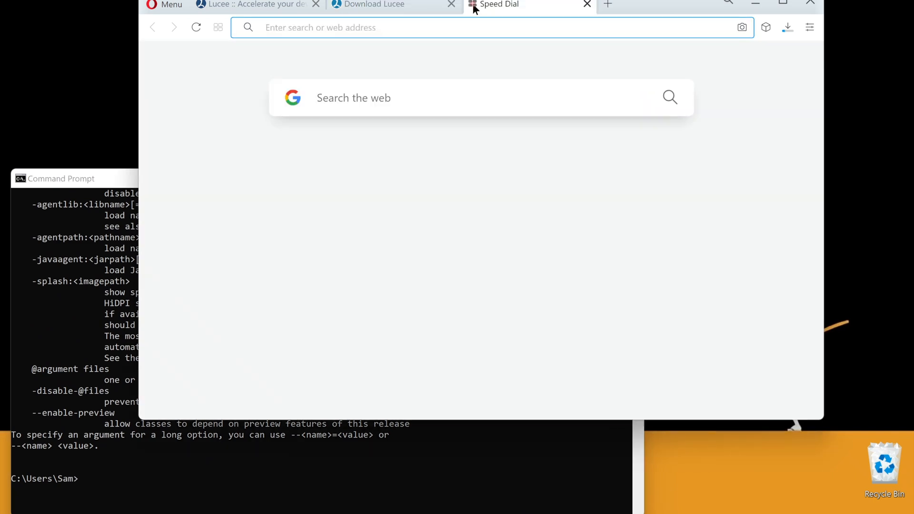
- Search Google for 'download java' and open the Download Java for Windows result
type("download java")
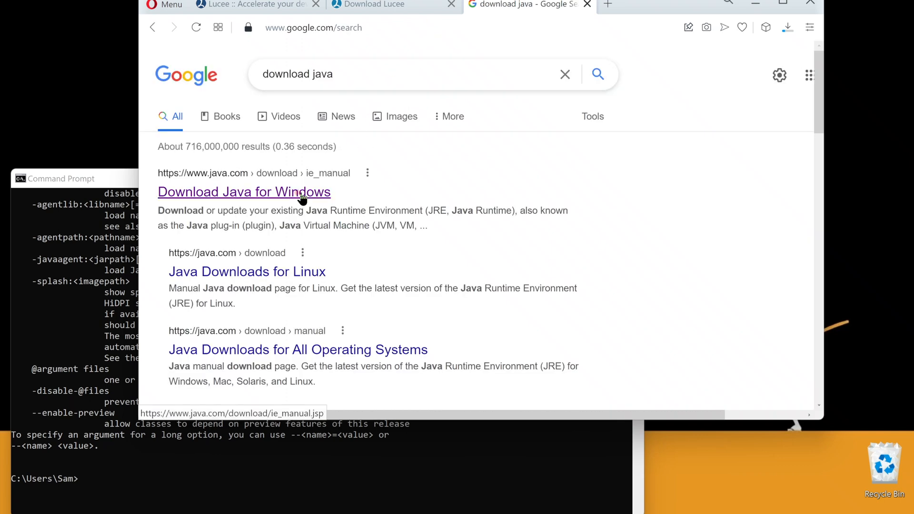
left_click(243, 192)
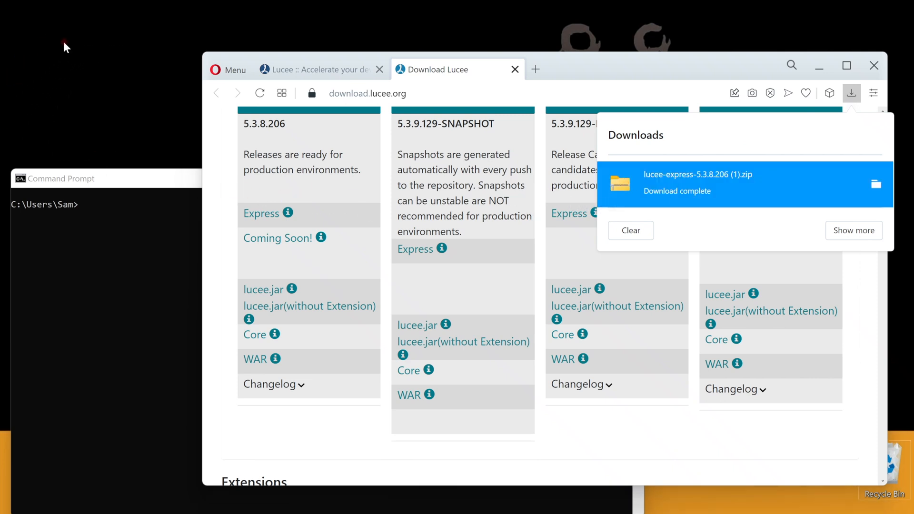
- Extract All from the lucee-express zip into its matching Desktop folder
right_click(70, 9)
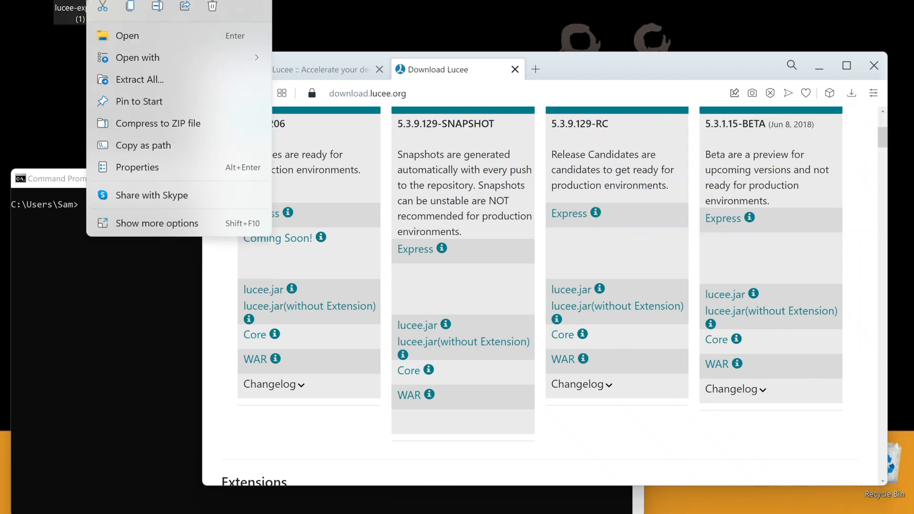
left_click(140, 80)
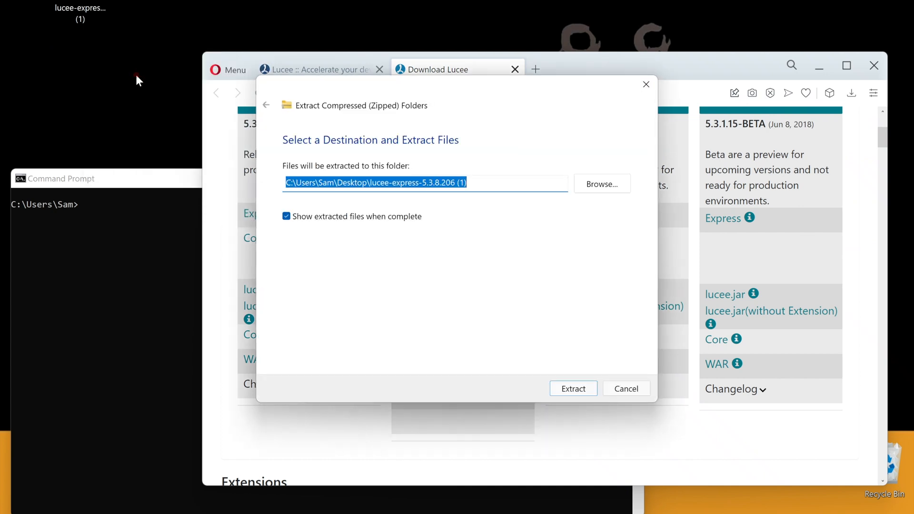
left_click(572, 388)
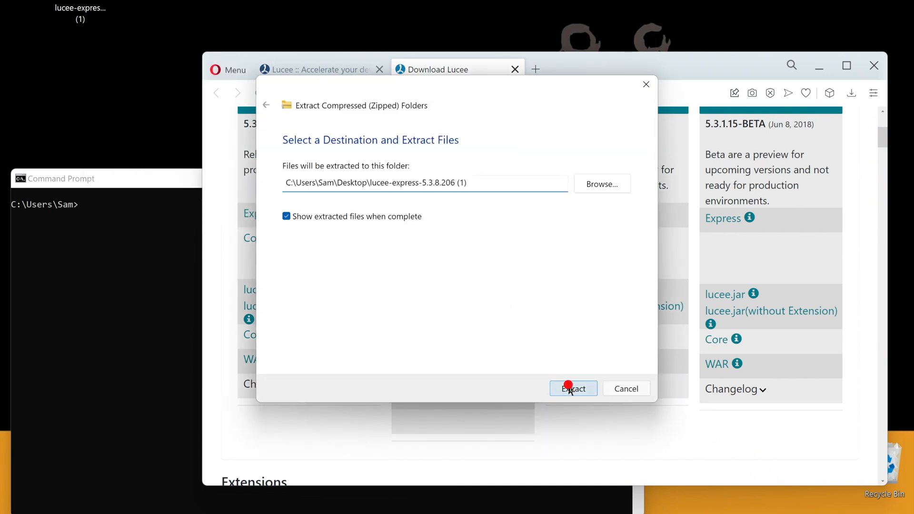
left_click(572, 388)
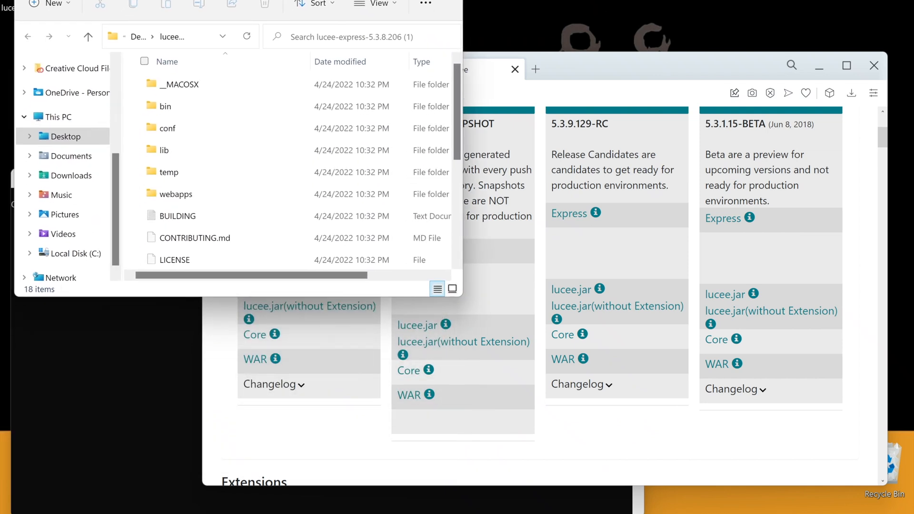
- Run the startup script from the extracted lucee-express folder listing
scroll("down", 3)
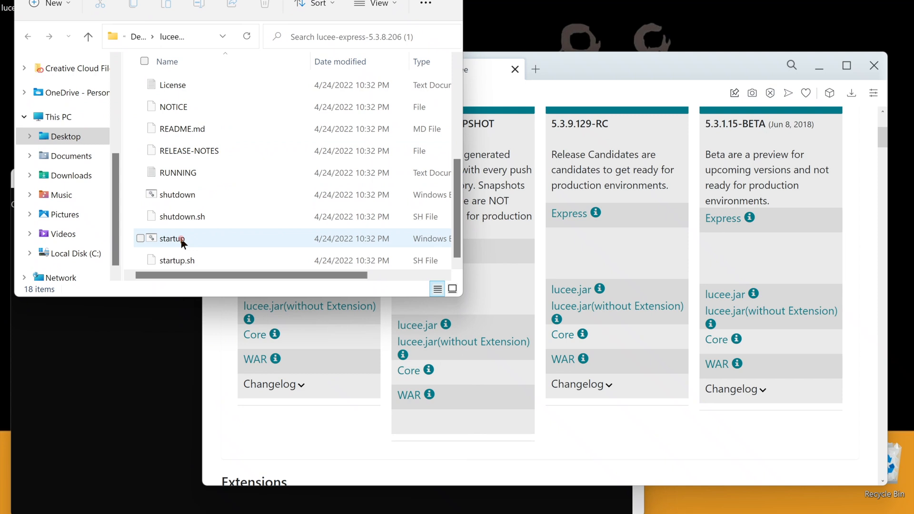
double_click(171, 239)
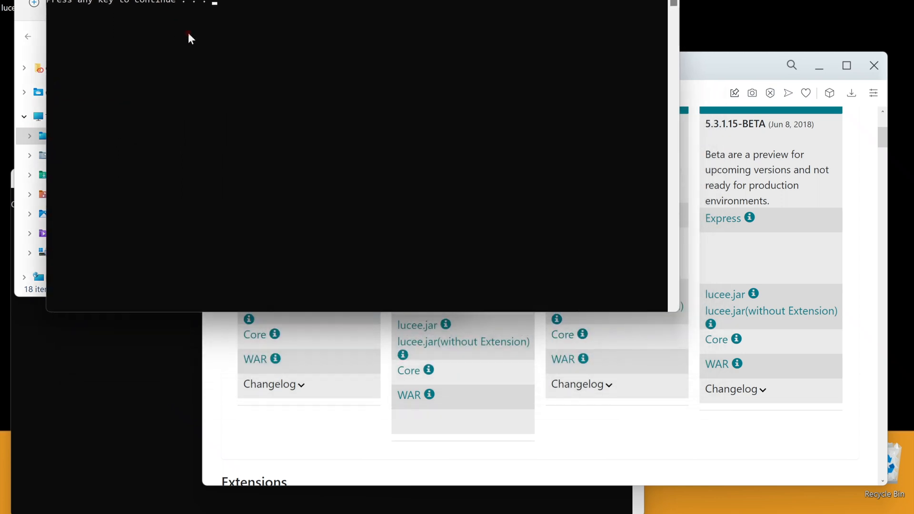
mouse_move(158, 140)
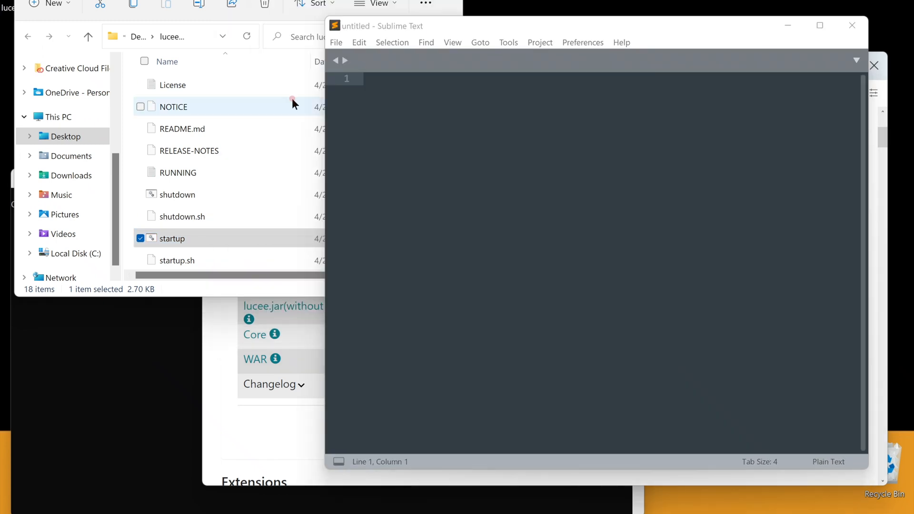
- Rerun startup and check the installed Java version with java -version
double_click(171, 238)
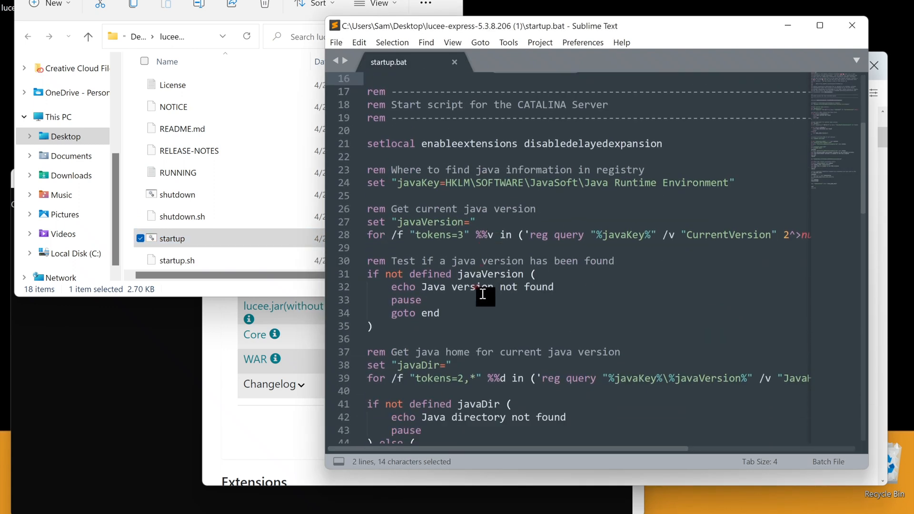
left_click_drag(483, 294, 352, 246)
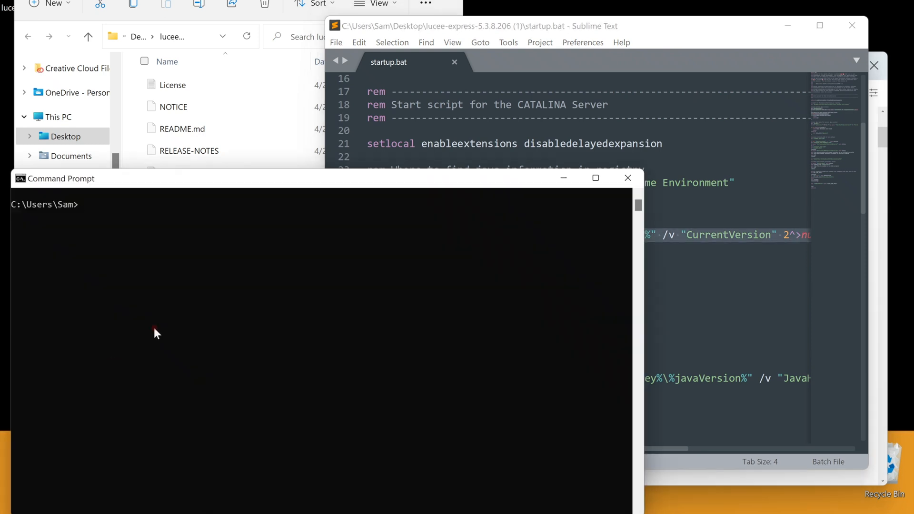
type("java -version")
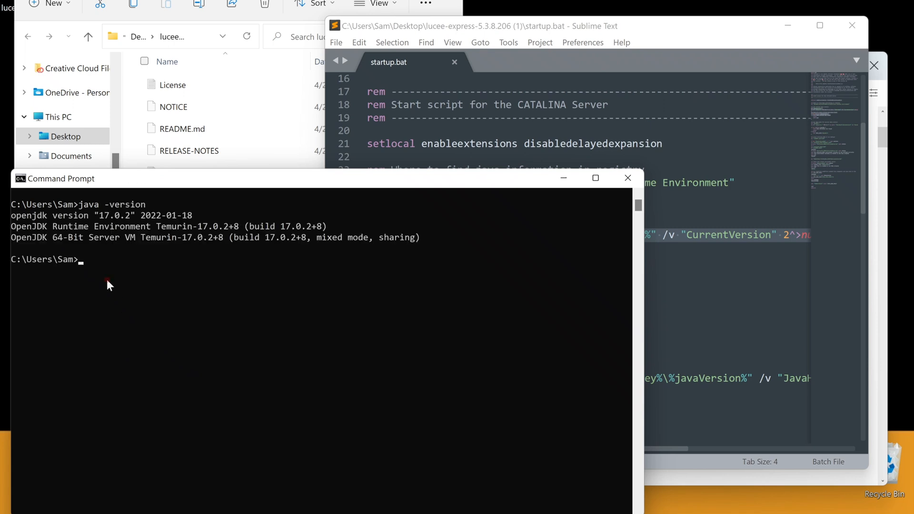
left_click_drag(98, 215, 124, 215)
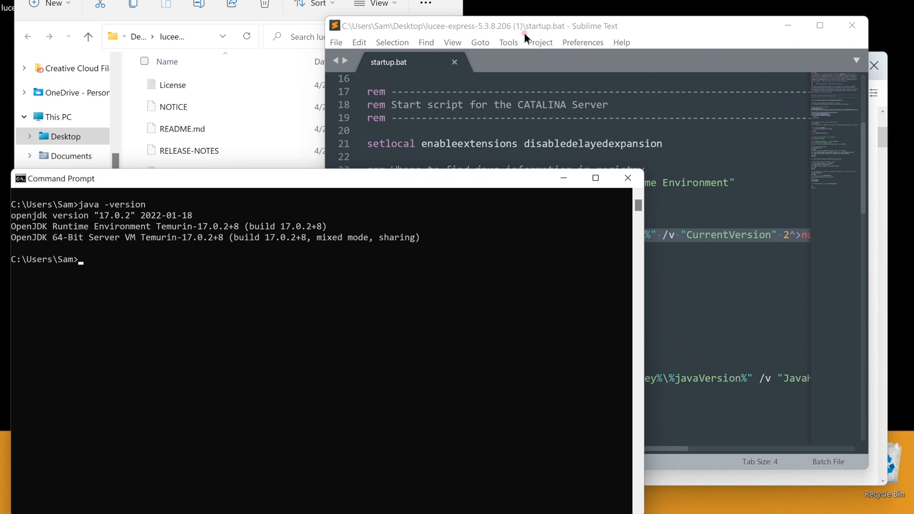
- Set javaVersion=17.0.2 on line 27 and prefix line 28 with rem
left_click(467, 223)
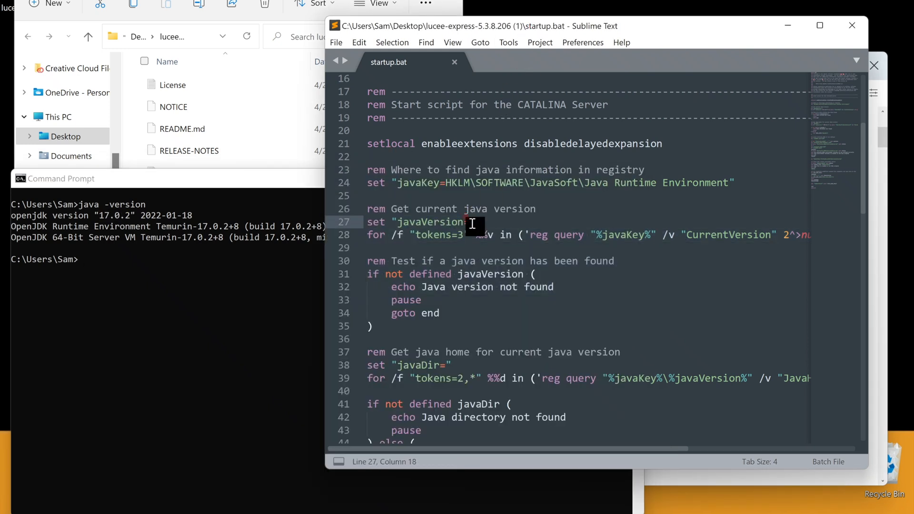
type("17.0.2")
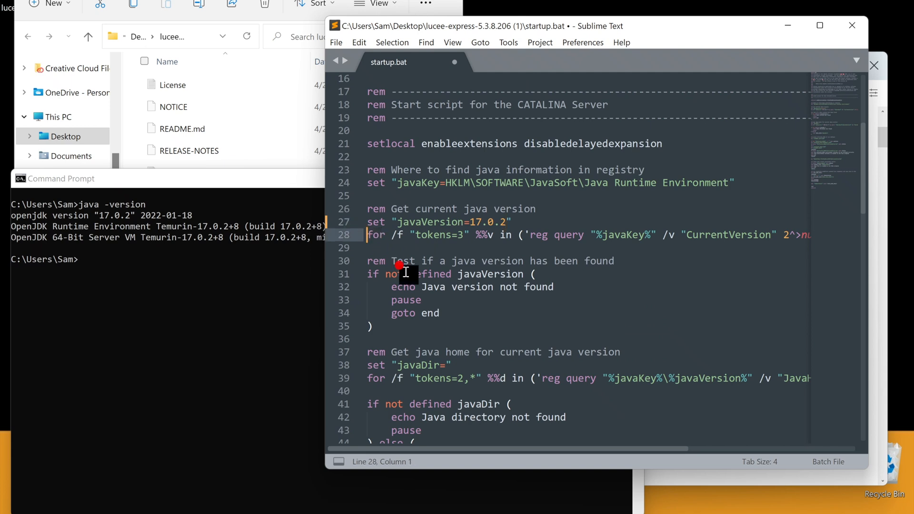
type("rem")
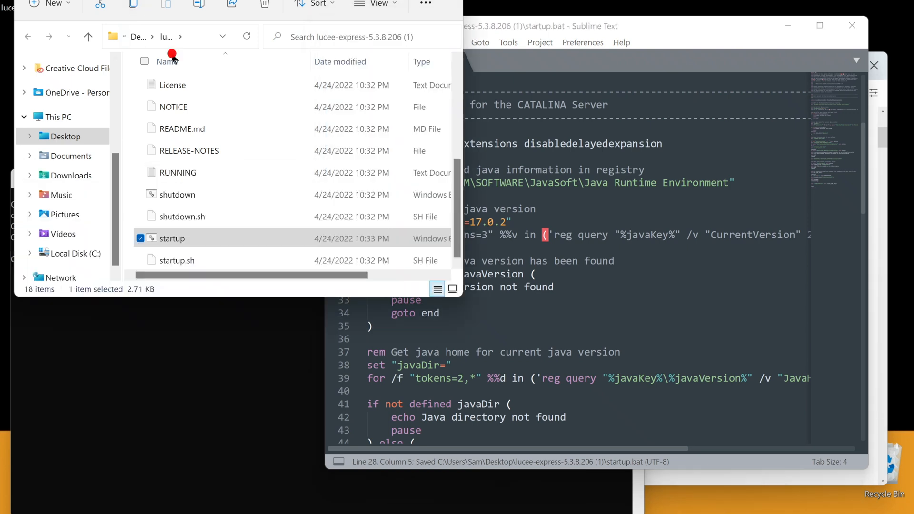
- Test startup, then set javaDir to C:\Program Files\Eclipse Adoptium\jdk-17.0.2.8-hotspot
double_click(171, 238)
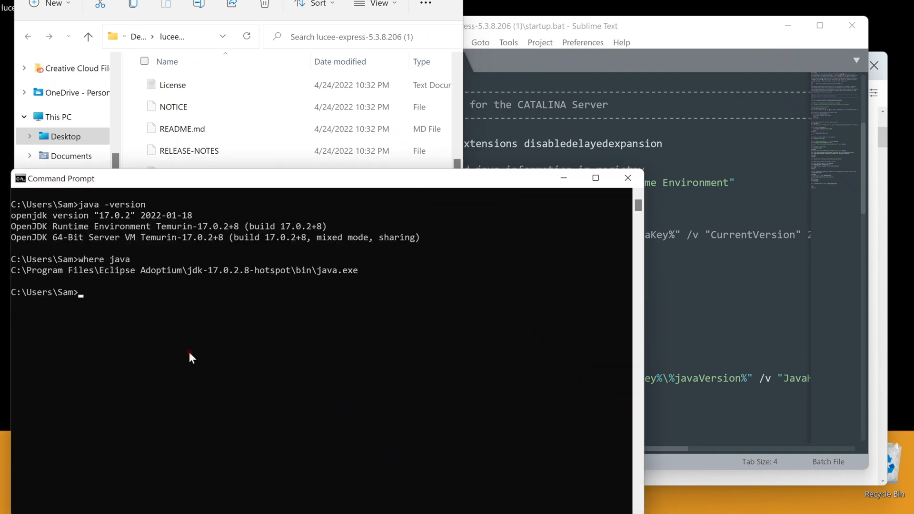
left_click(290, 269)
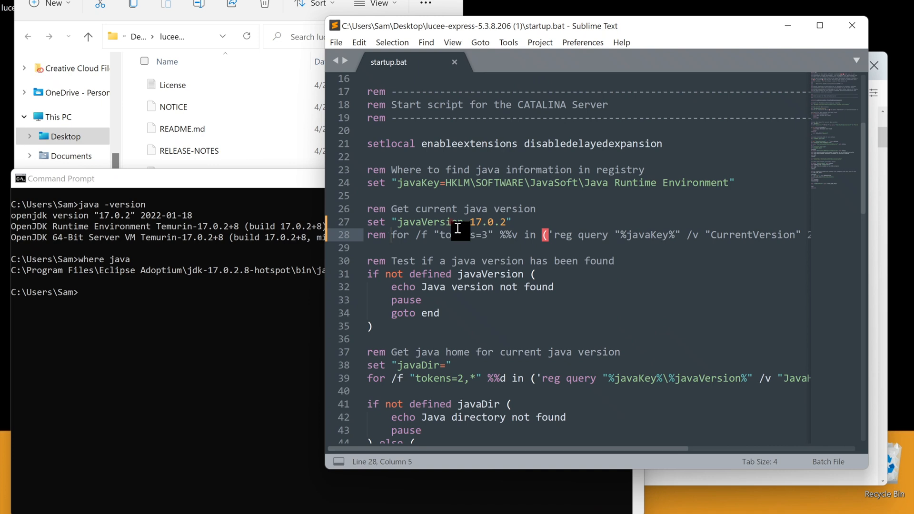
scroll("down", 3)
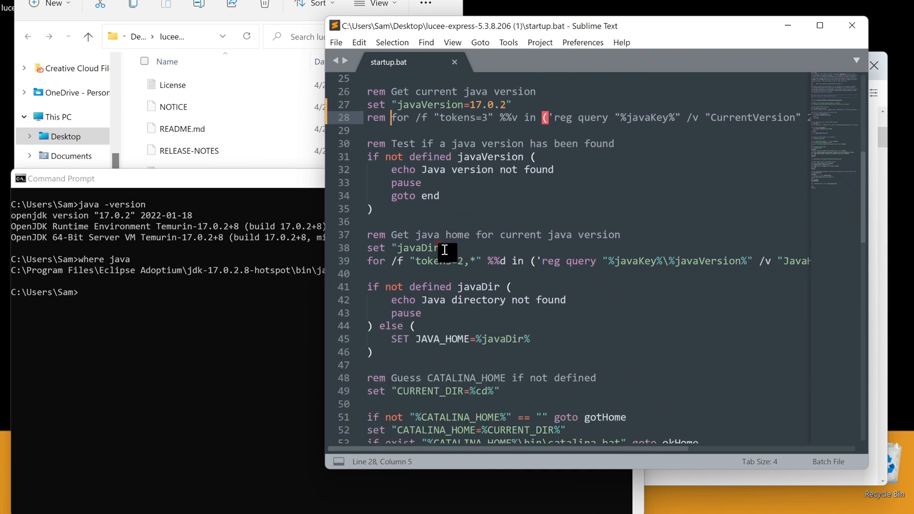
type("C:\\Program Files\\Eclipse Adoptium\\jdk-17.0.2.8-hotspot")
left_click(588, 260)
type("rem ")
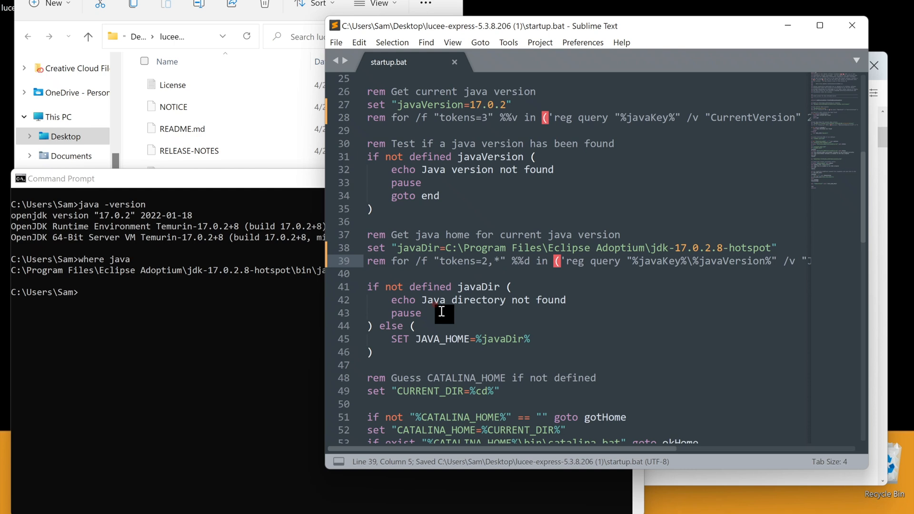
left_click(172, 239)
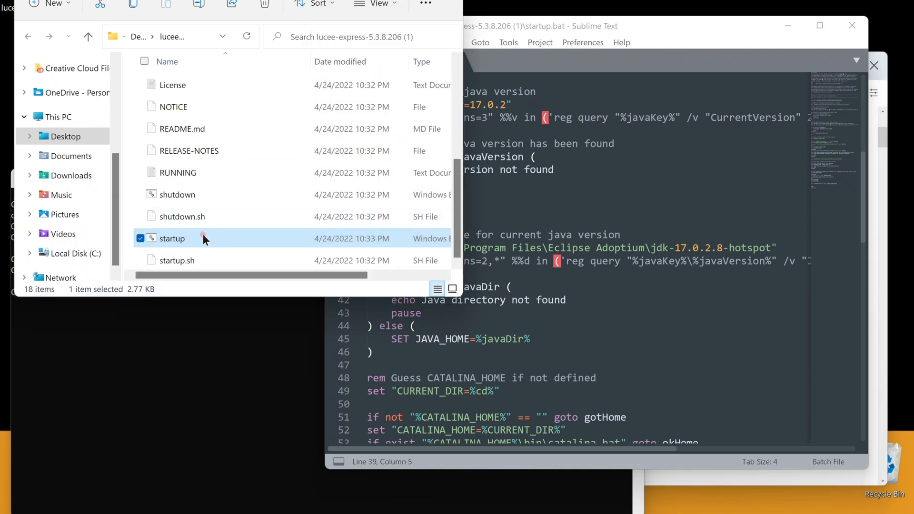
- Run startup.bat from lucee-express until Tomcat initializes the http-nio-8888 handler
double_click(172, 239)
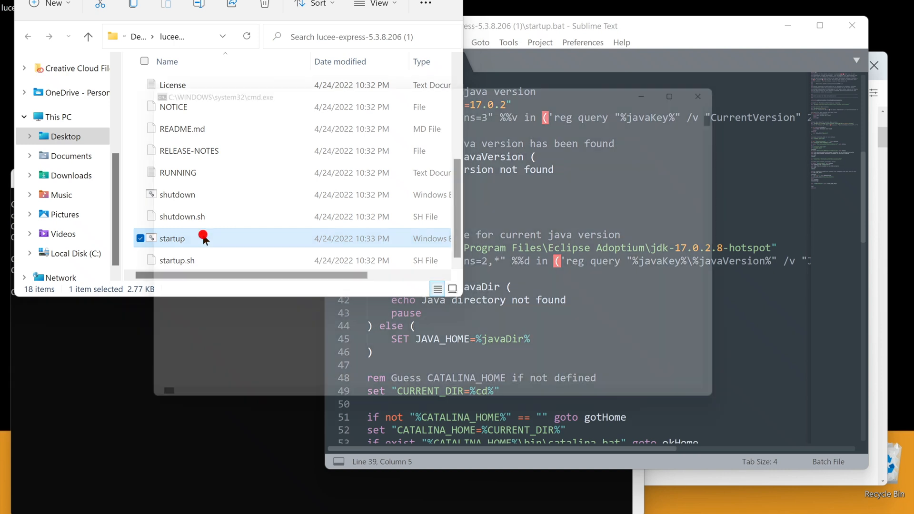
double_click(172, 239)
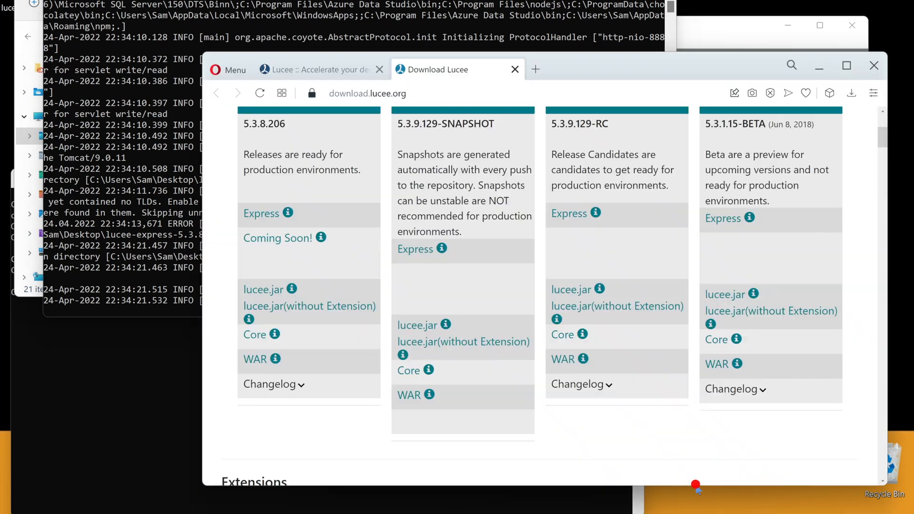
- Load localhost:8888 in Opera and scroll the Lucee 5.3.8.206 welcome page
left_click(366, 93)
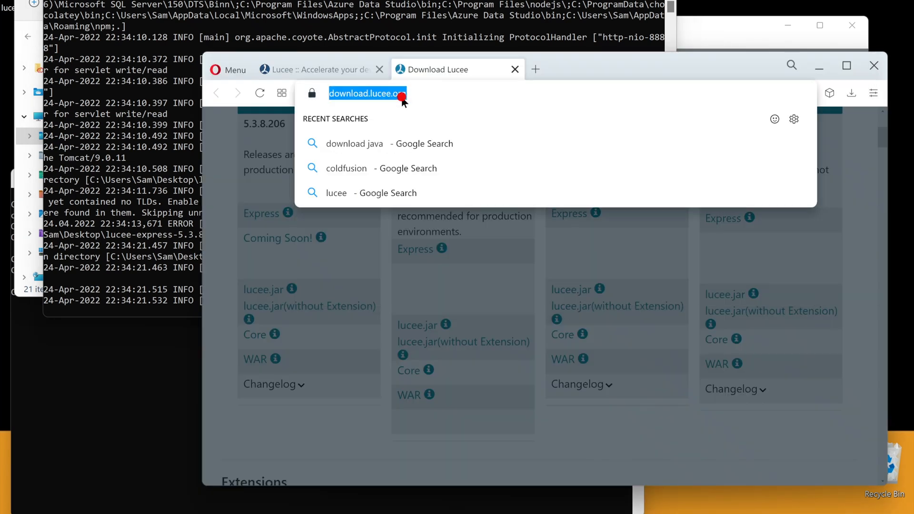
type("localhost:8888")
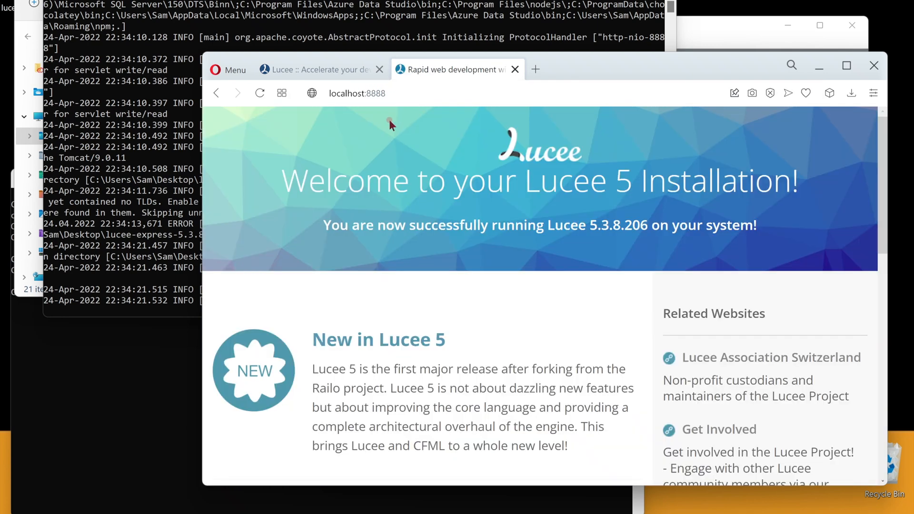
scroll("down", 3)
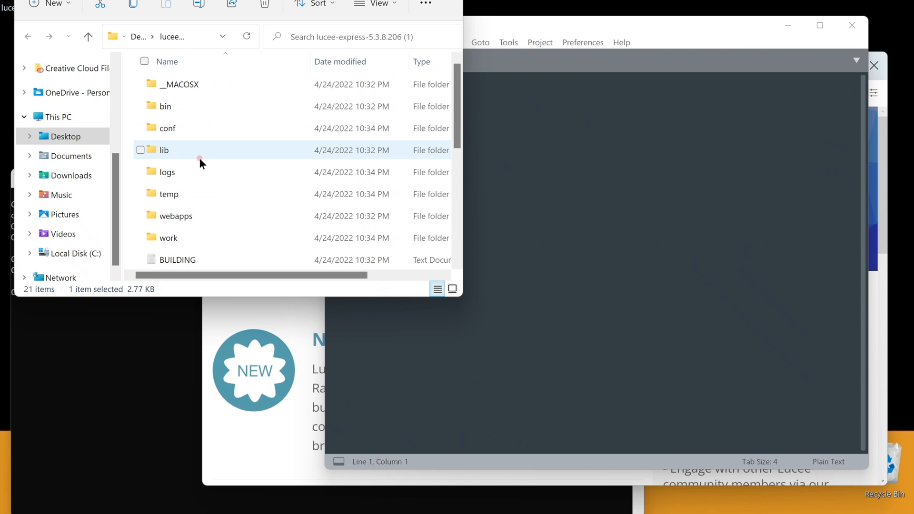
- Open conf\server.xml, find the Connector port 8888 and change it to 80
double_click(167, 127)
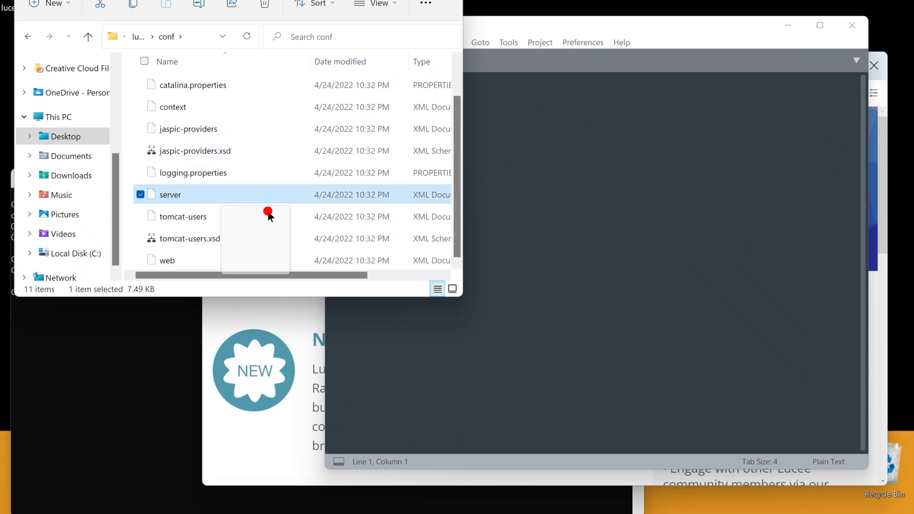
double_click(169, 194)
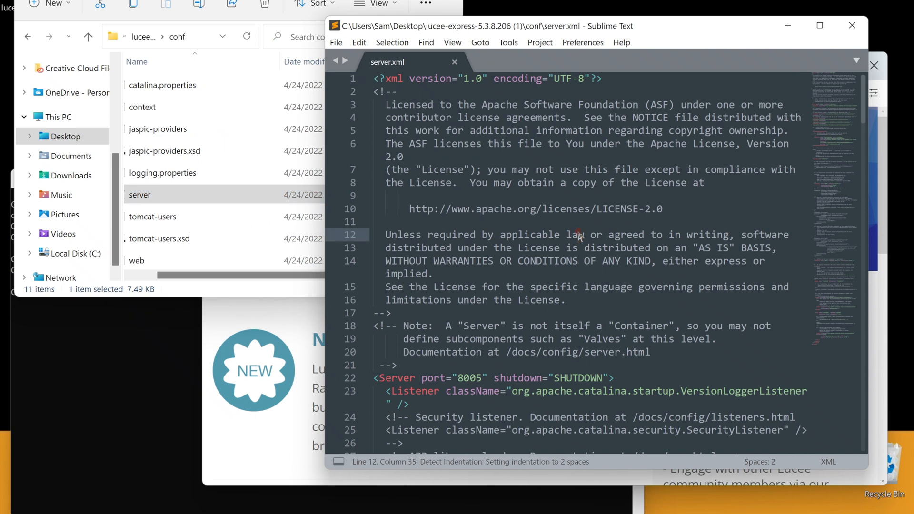
type("88")
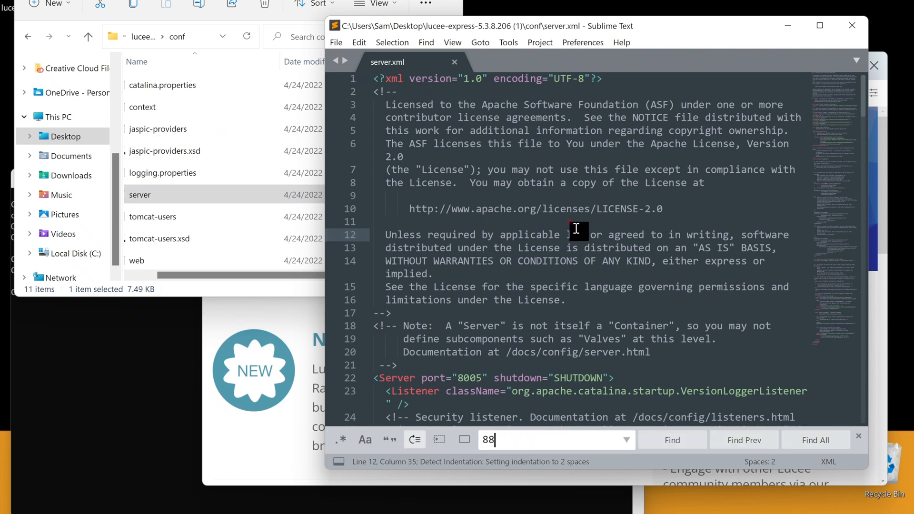
left_click(671, 439)
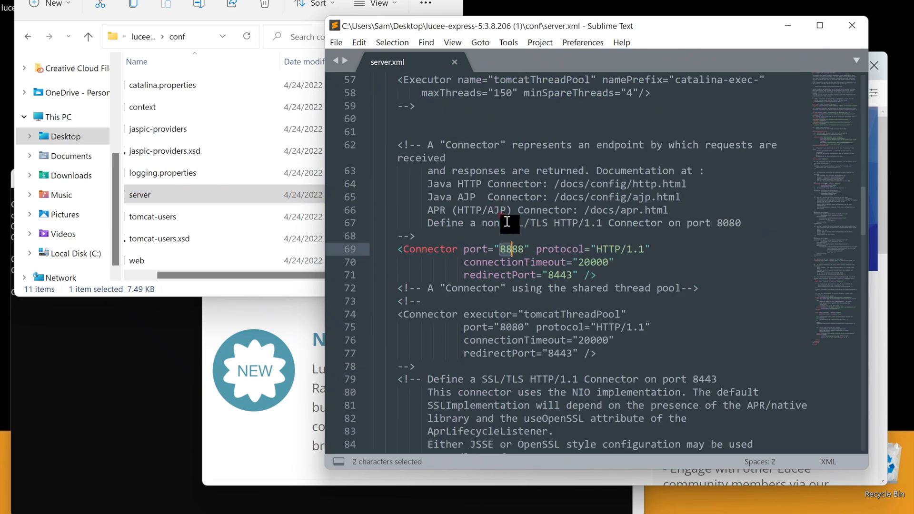
double_click(509, 249)
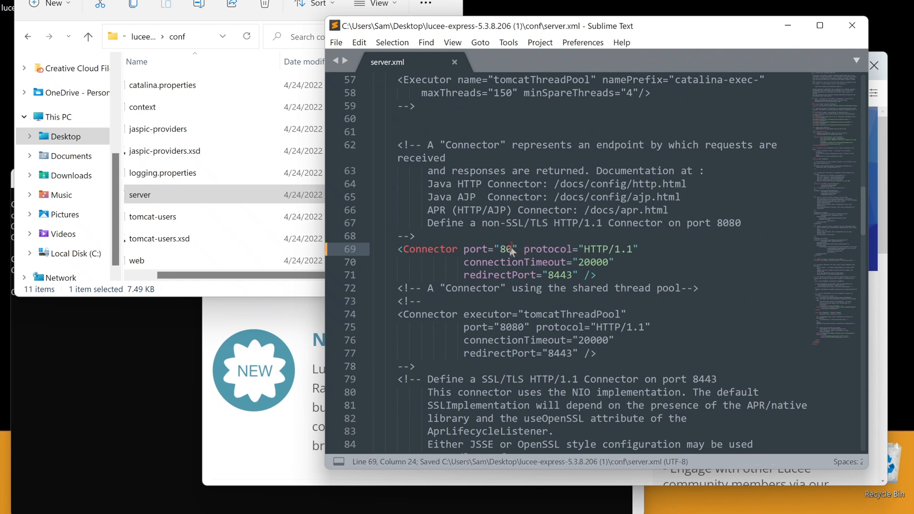
left_click(157, 129)
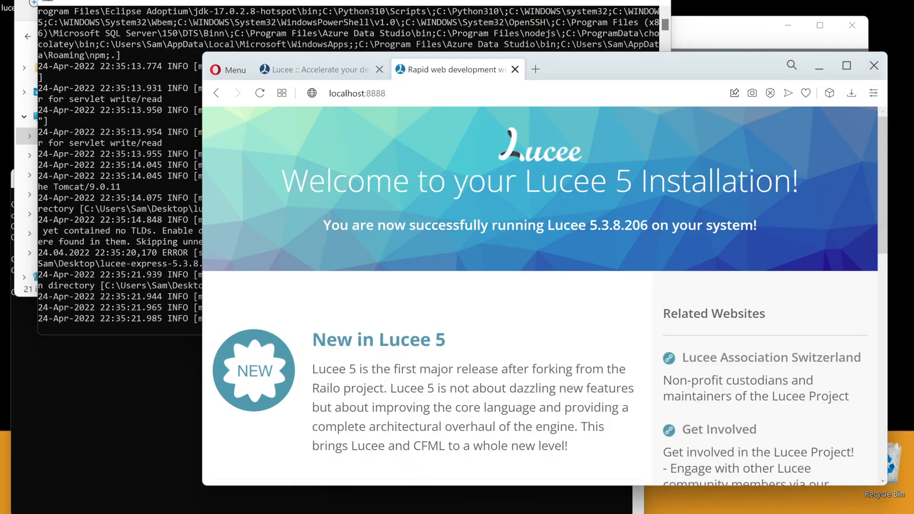
left_click(356, 93)
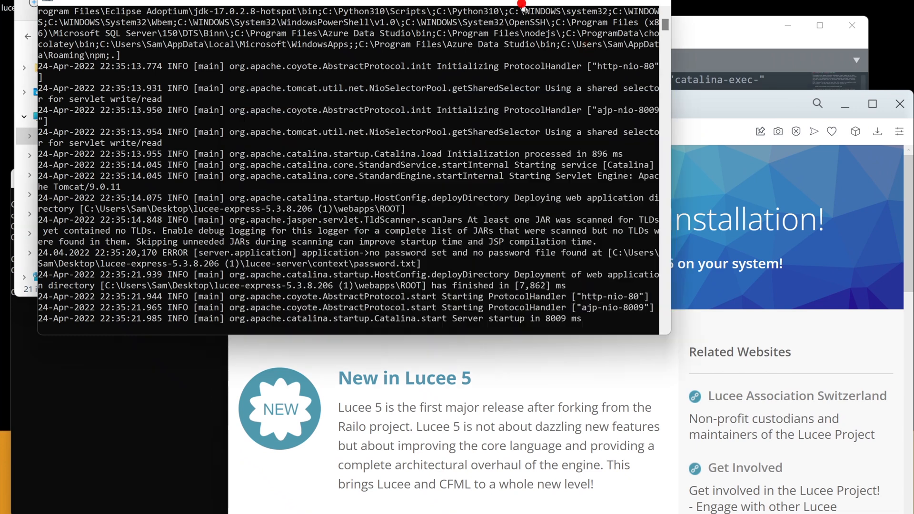
mouse_move(556, 277)
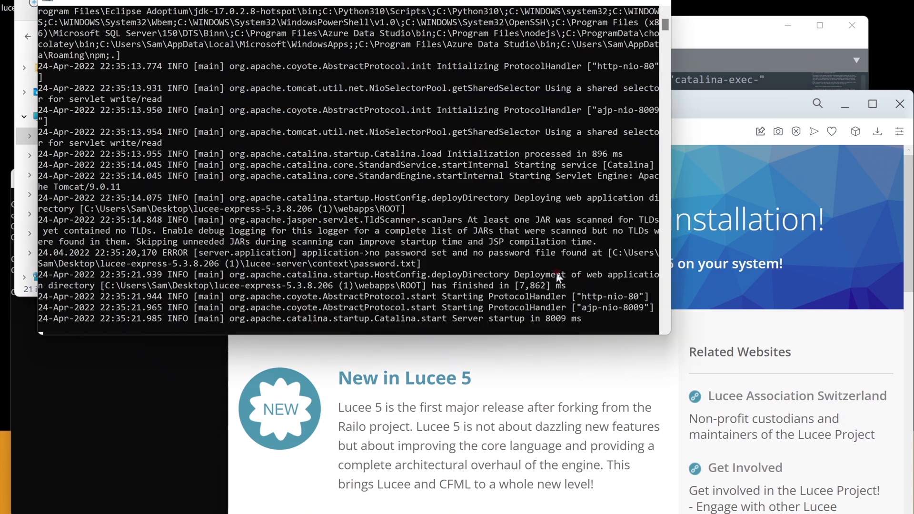
mouse_move(593, 368)
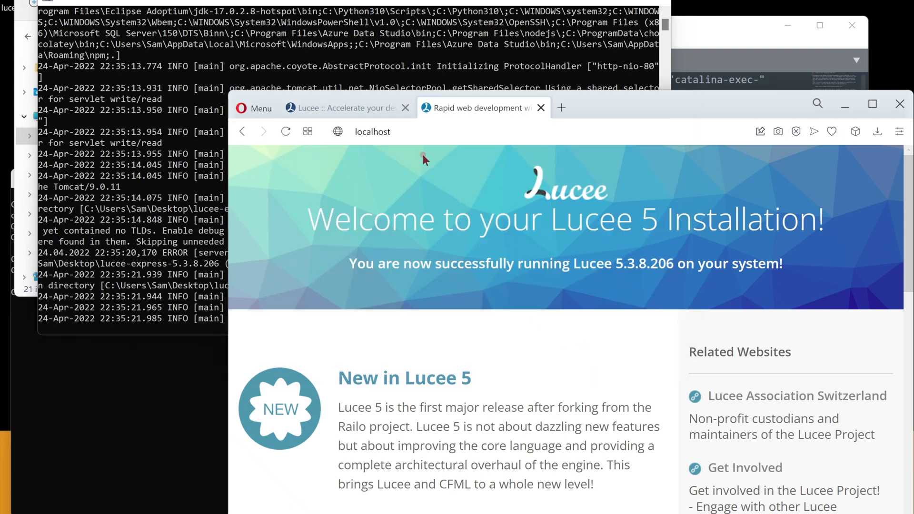
left_click(372, 131)
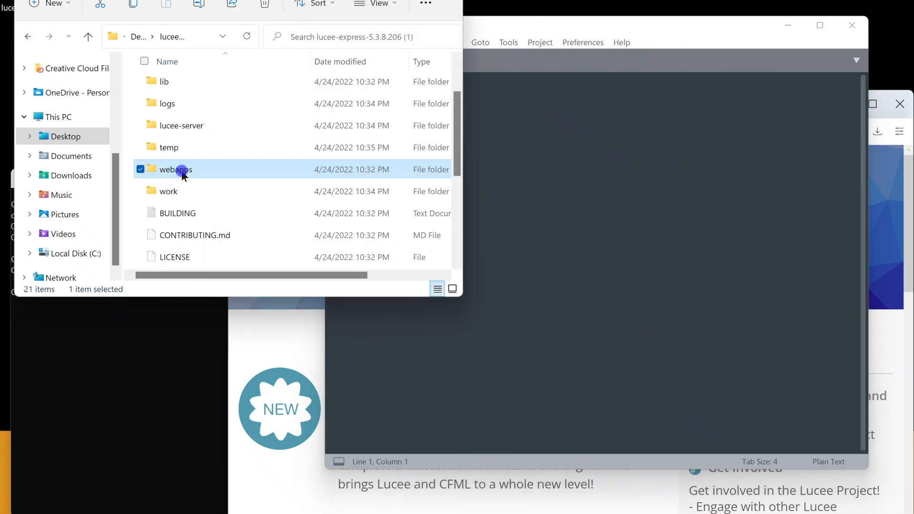
- Save a new file hello.cfm in webapps\ROOT and type 'Hello world' into it
double_click(176, 169)
type("hello")
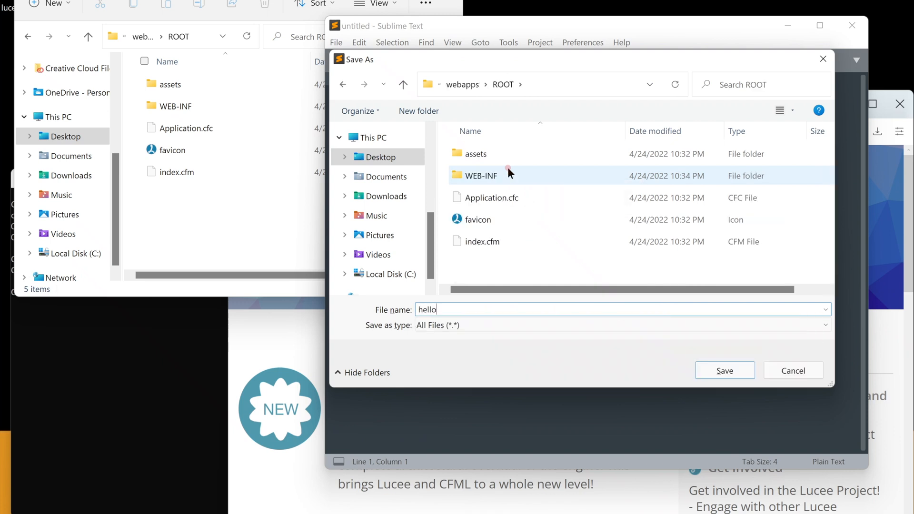
type(".cfm")
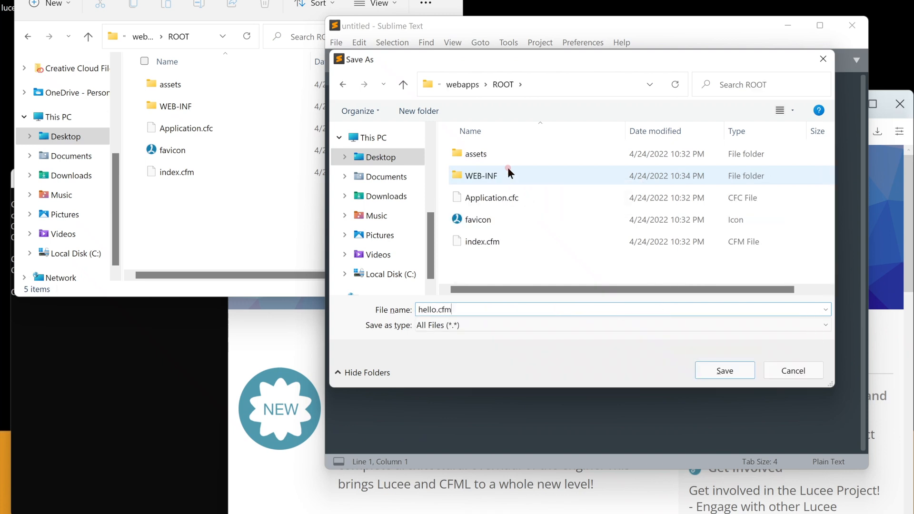
left_click(724, 370)
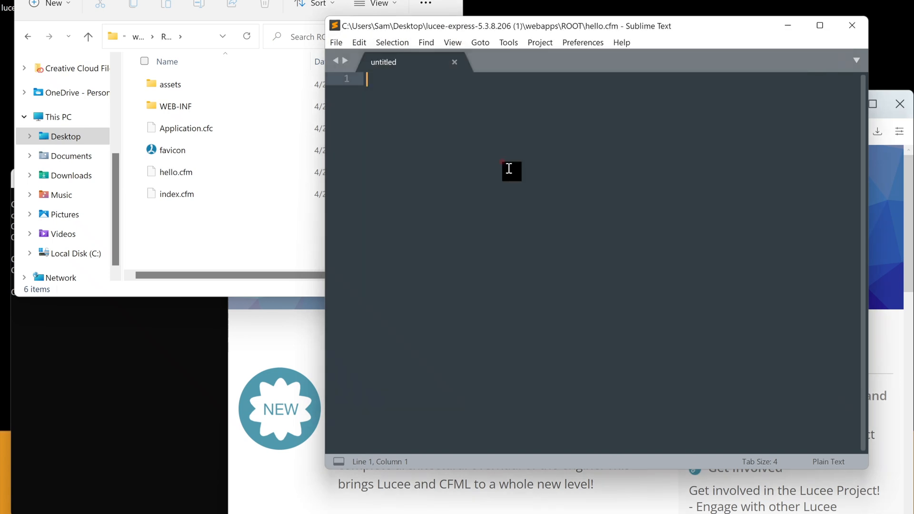
type("Hello w")
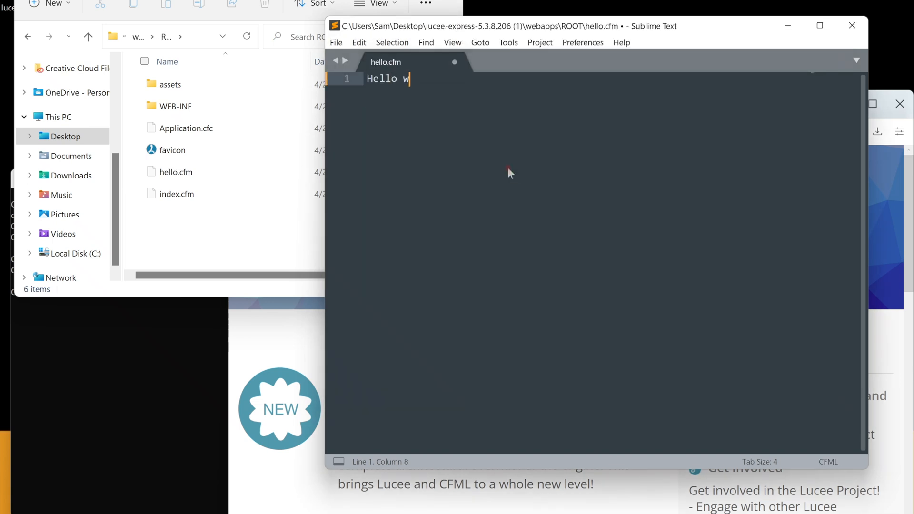
type("orld")
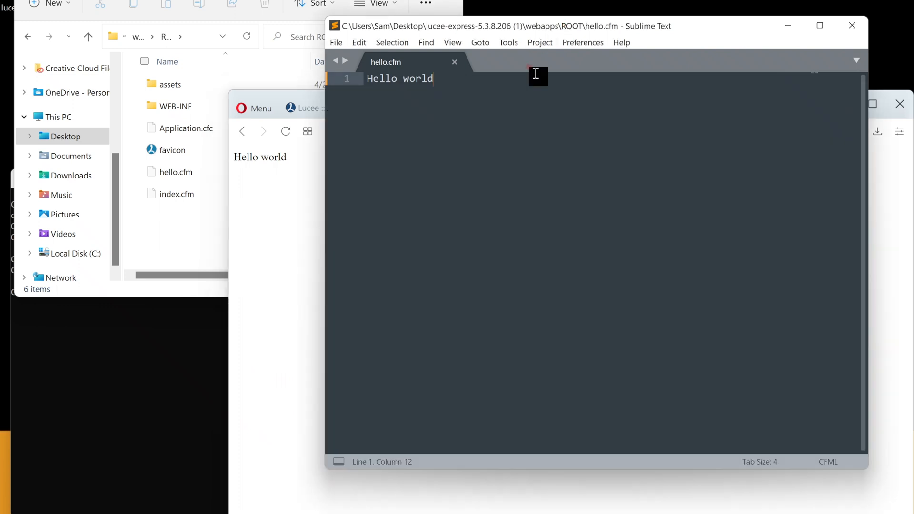
- Add '<br>Time is <cfoutput>#now()#</cfoutput>' and reload the page twice to see the time
type("<br>")
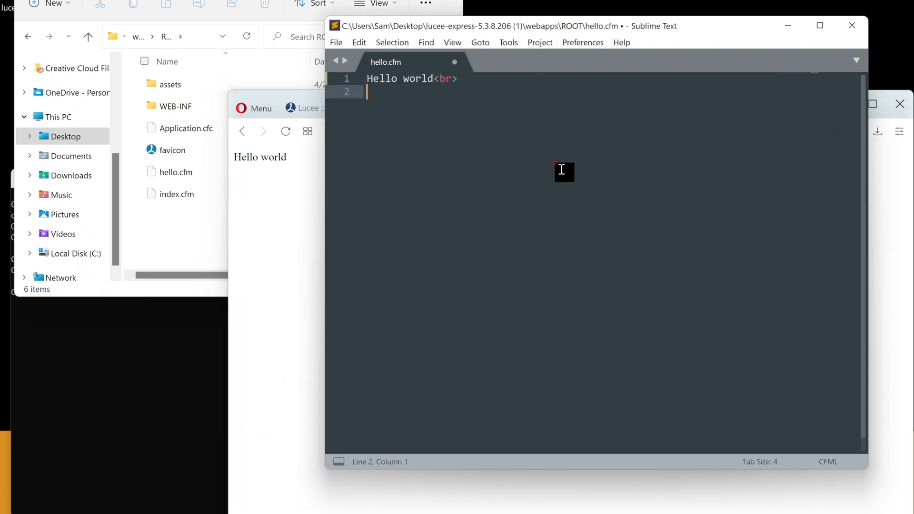
type("Time is")
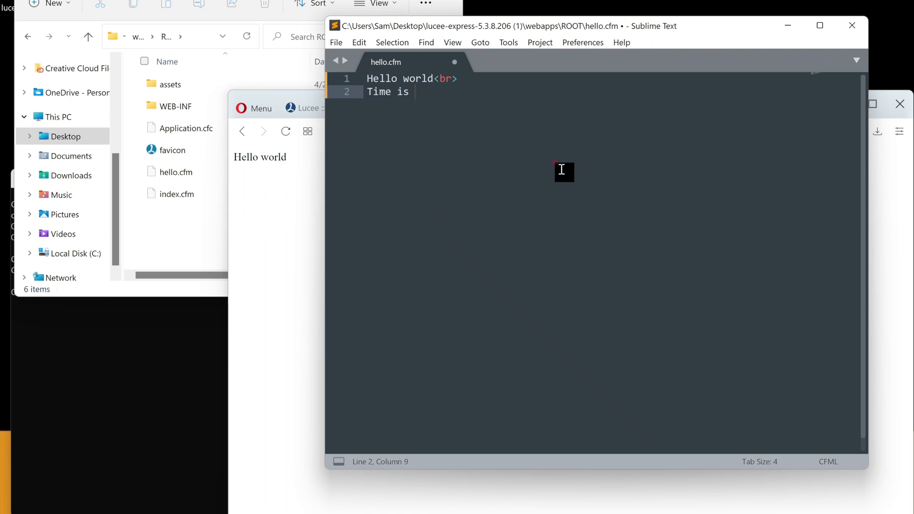
type("<cfoutput>")
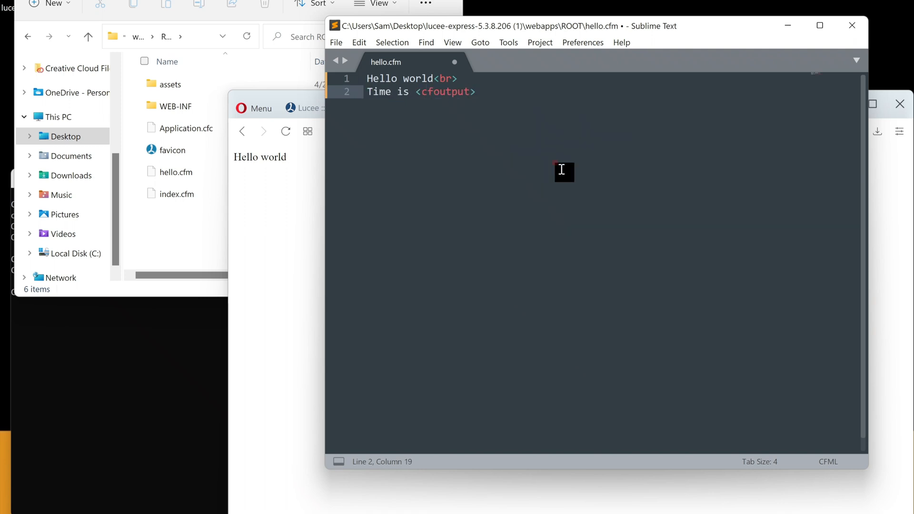
type("#now()#</cfoutput>")
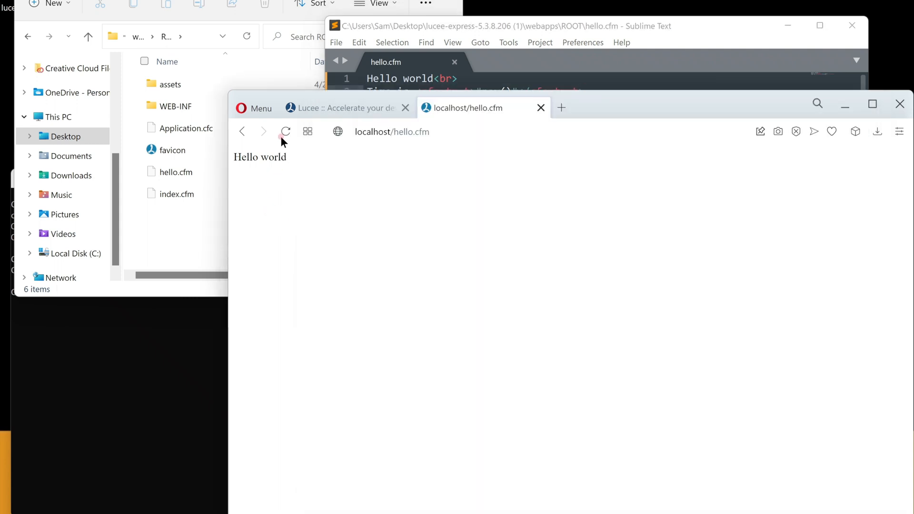
left_click(285, 131)
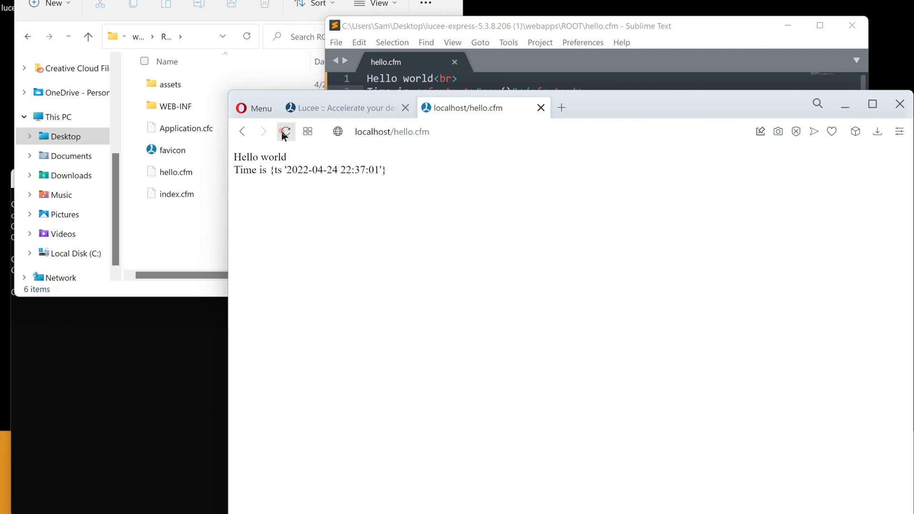
left_click(285, 132)
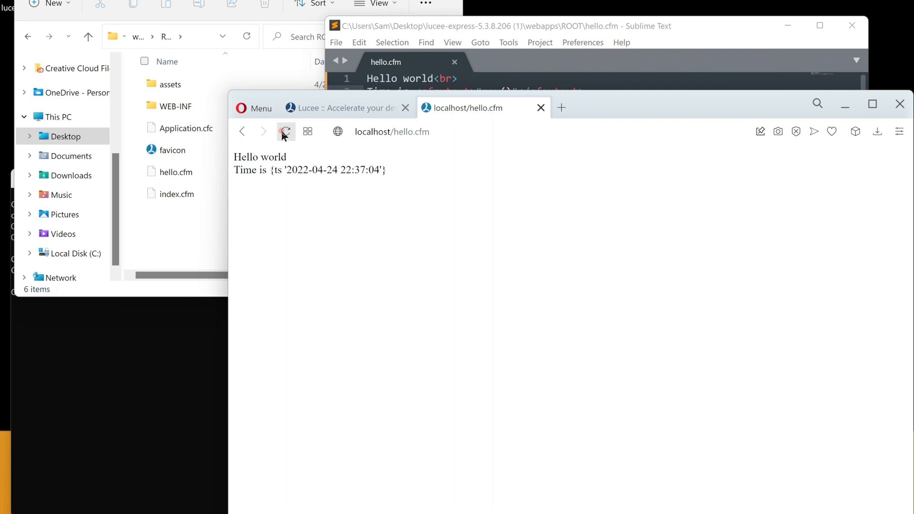
mouse_move(360, 262)
type("loca")
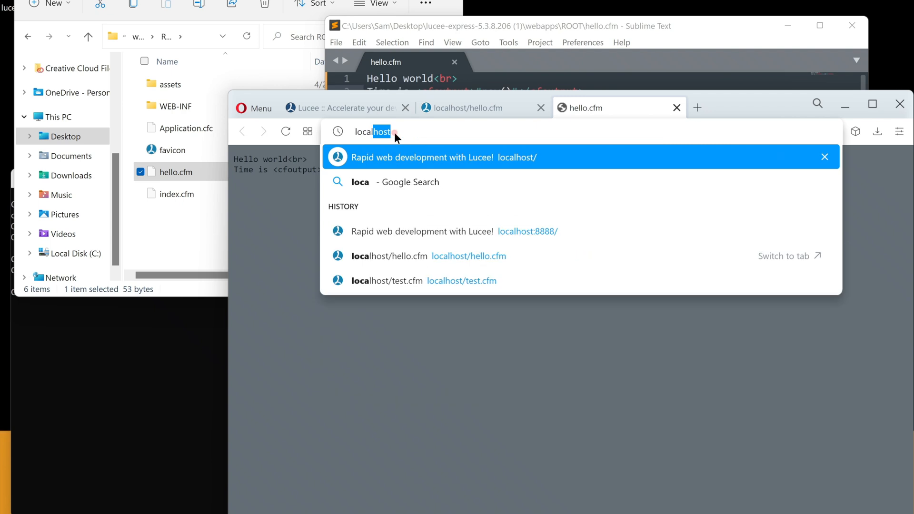
- Choose the 'Rapid web development with Lucee' localhost suggestion, then edit the address
left_click(436, 156)
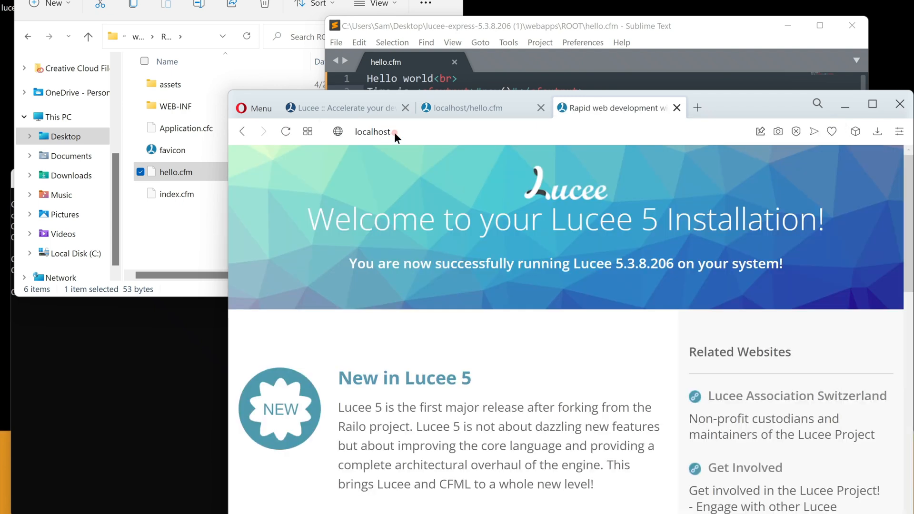
left_click(373, 131)
type("/hello.cfm")
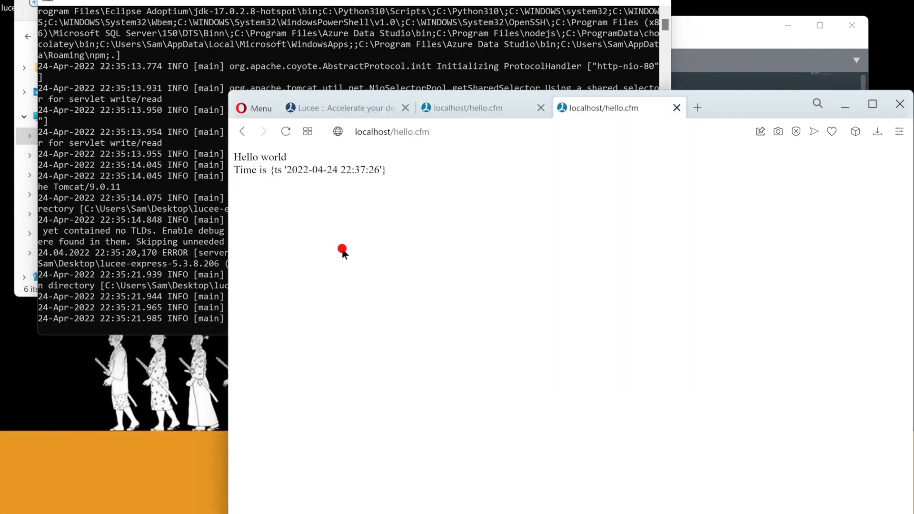
- Reload localhost/hello.cfm, then relaunch Lucee by running its startup script
left_click(285, 131)
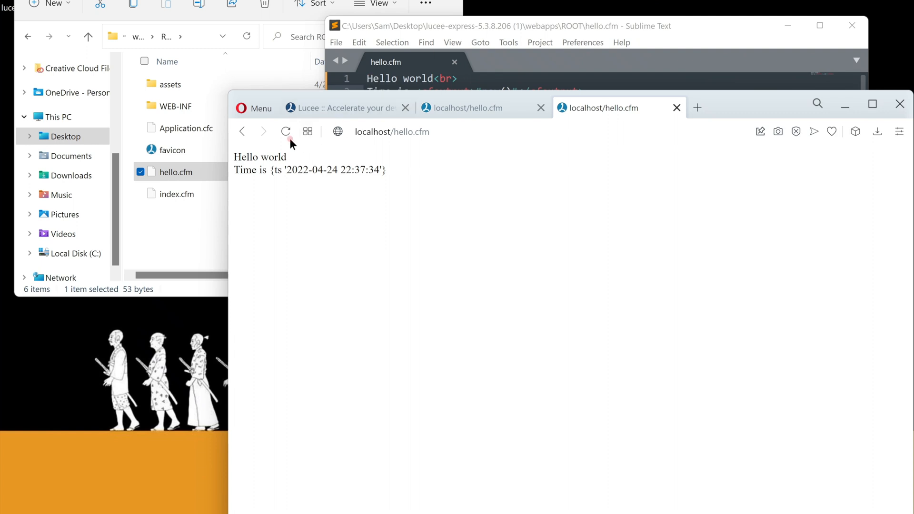
left_click(285, 131)
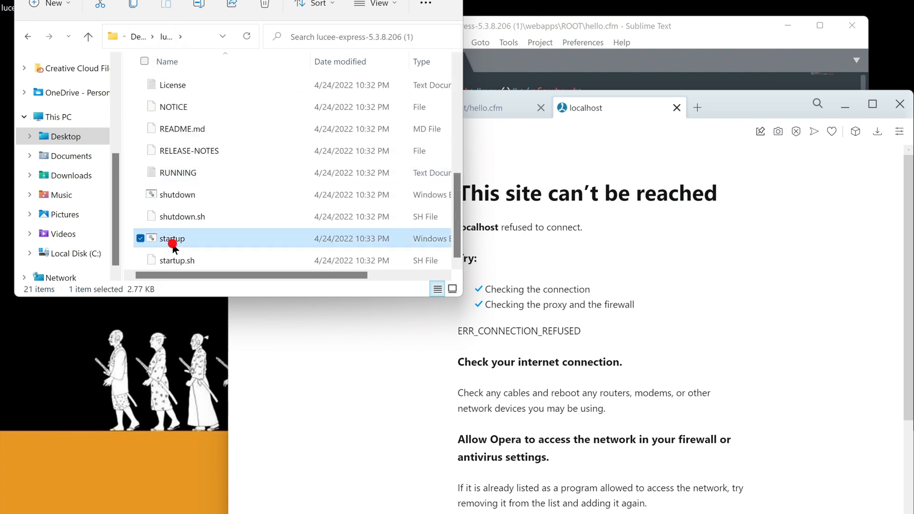
double_click(172, 239)
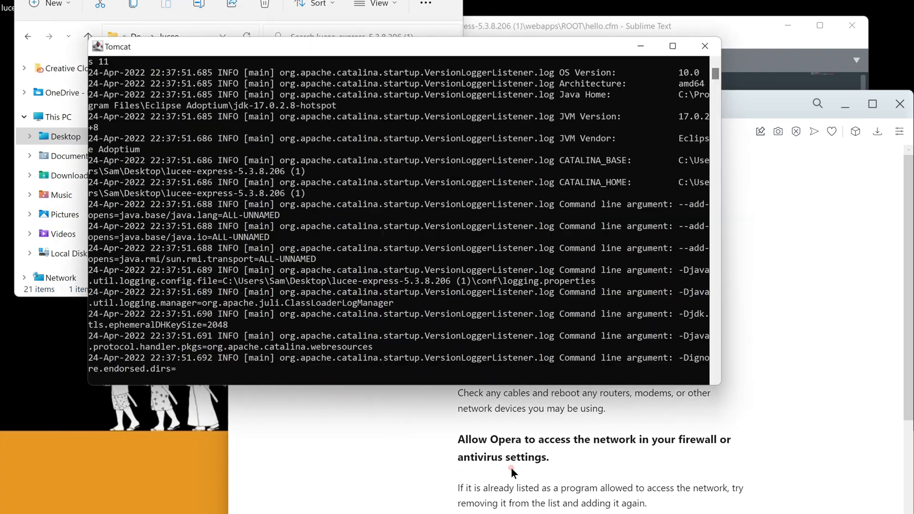